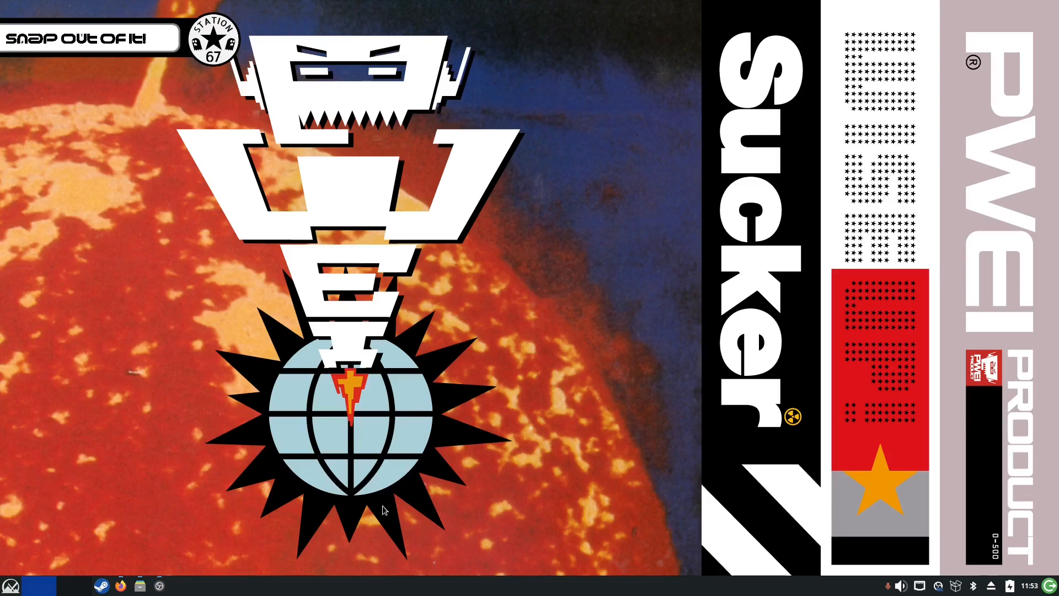
mouse_move(420, 531)
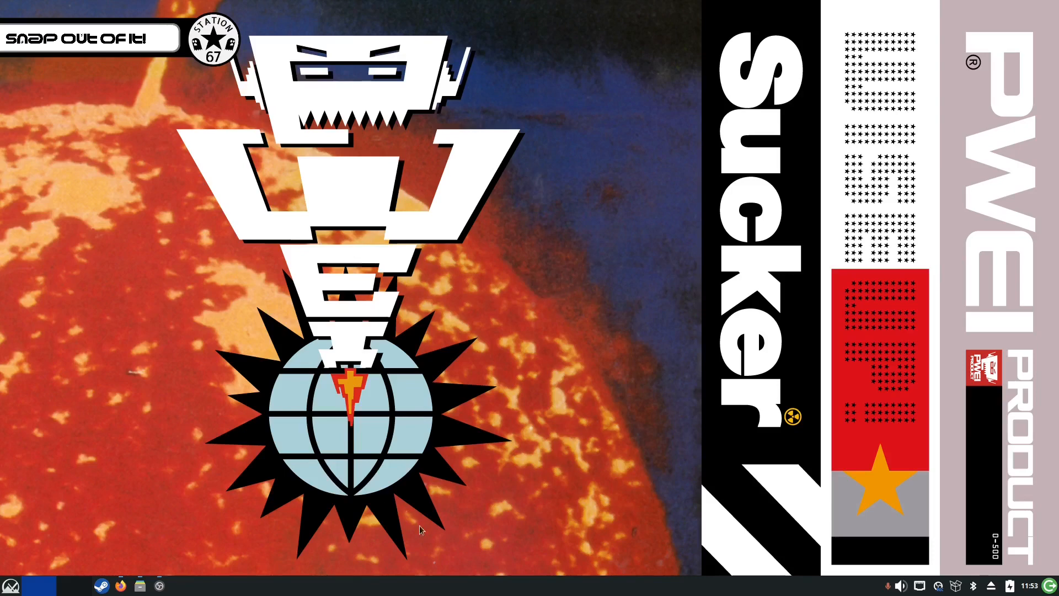
Launch Firefox from the taskbar icon
click(121, 586)
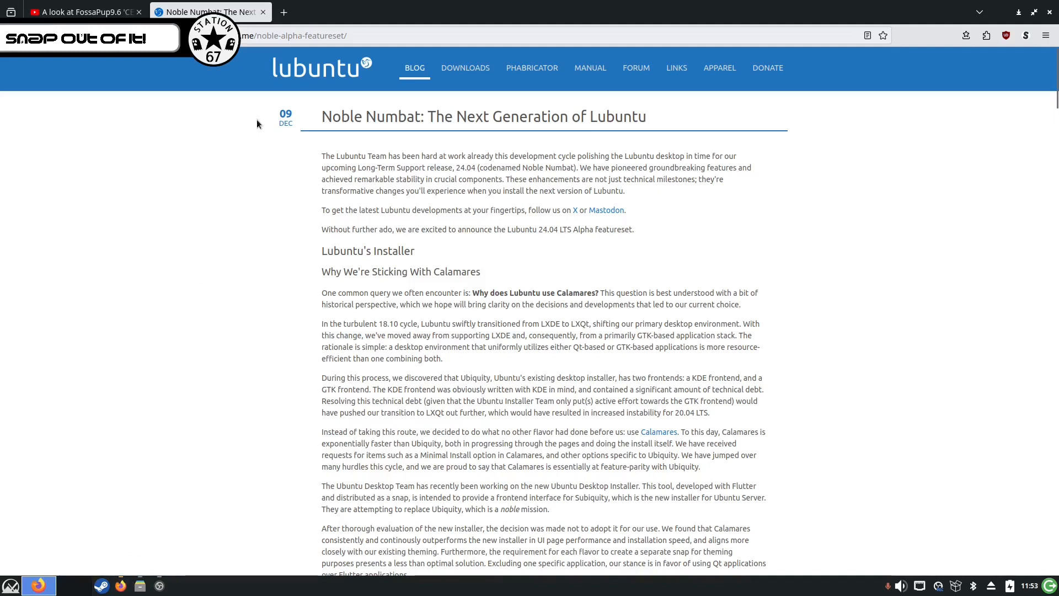
mouse_move(315, 132)
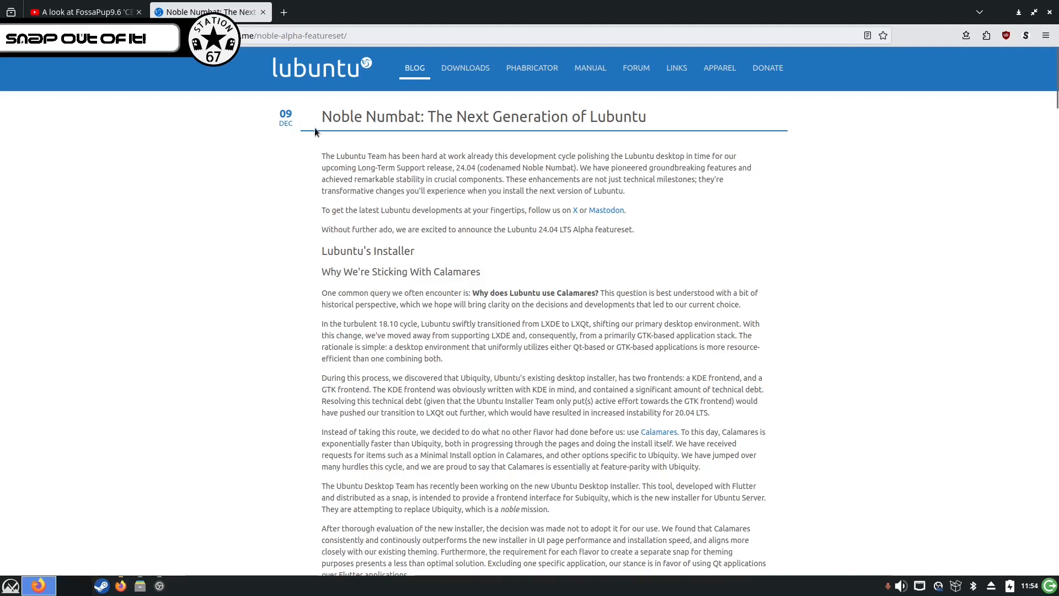
mouse_move(885, 227)
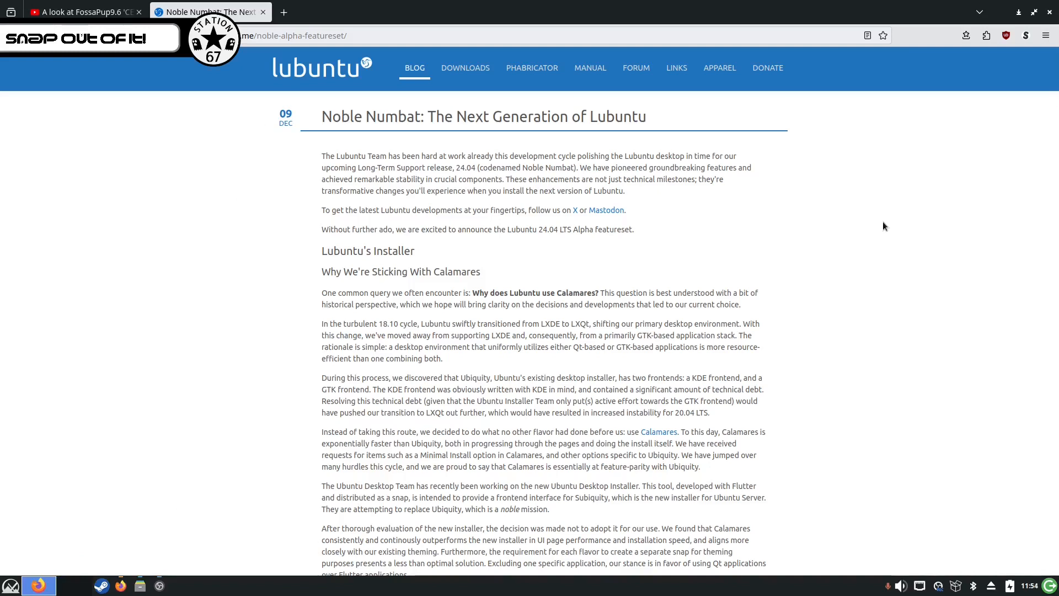
mouse_move(815, 226)
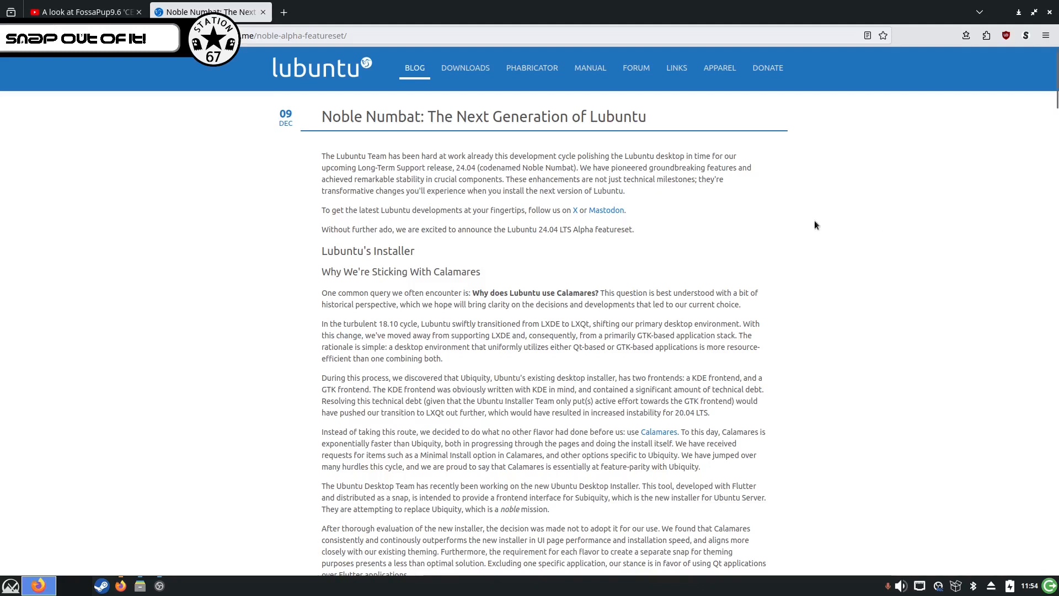
mouse_move(303, 174)
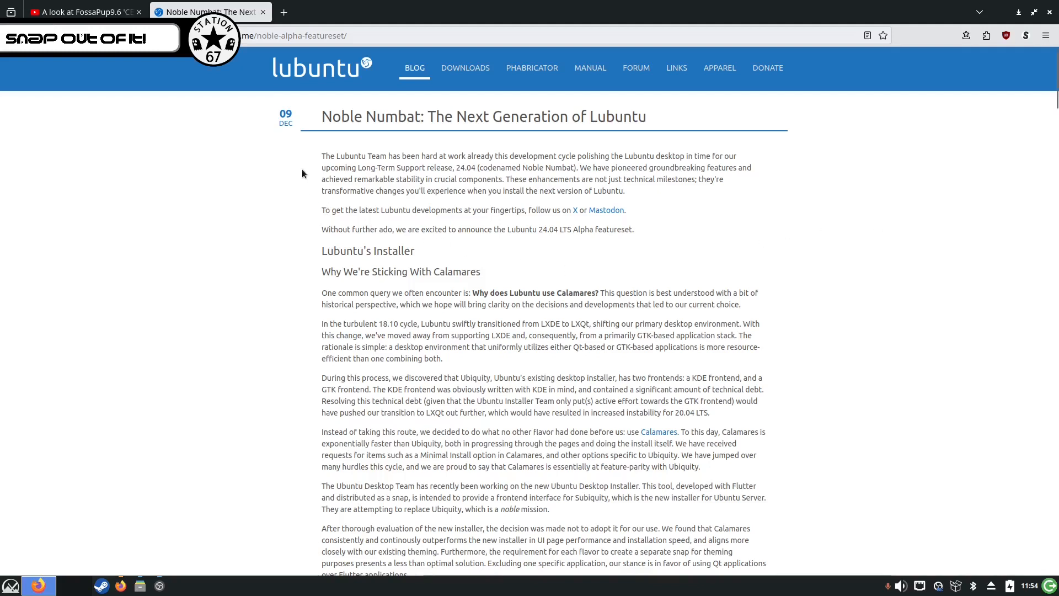
scroll(down, 3)
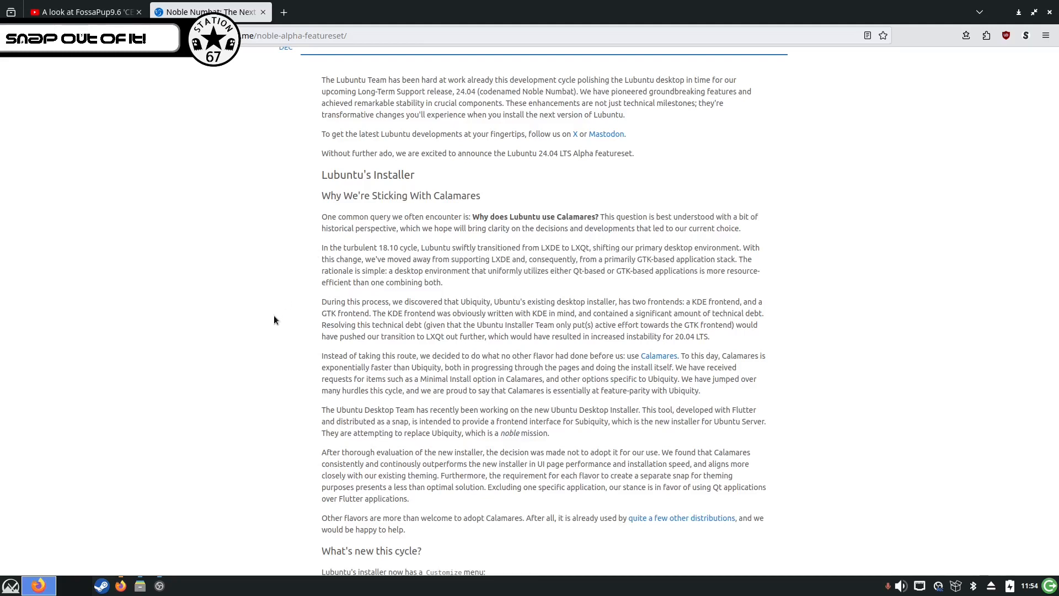
mouse_move(275, 319)
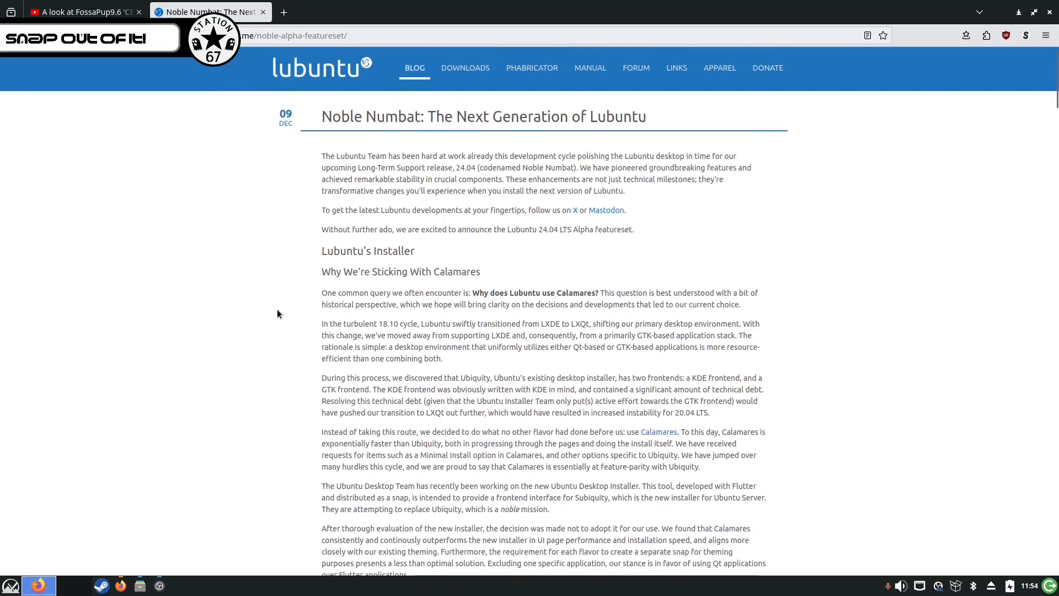
Scroll down to the Minimal, Normal and Full Installation bullet list
scroll(down, 3)
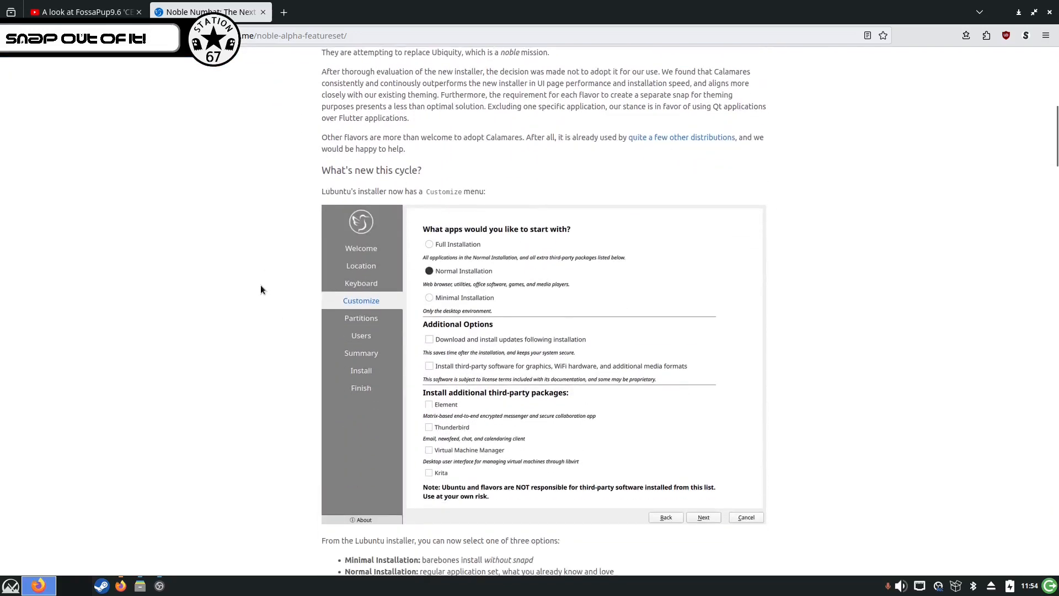
mouse_move(746, 226)
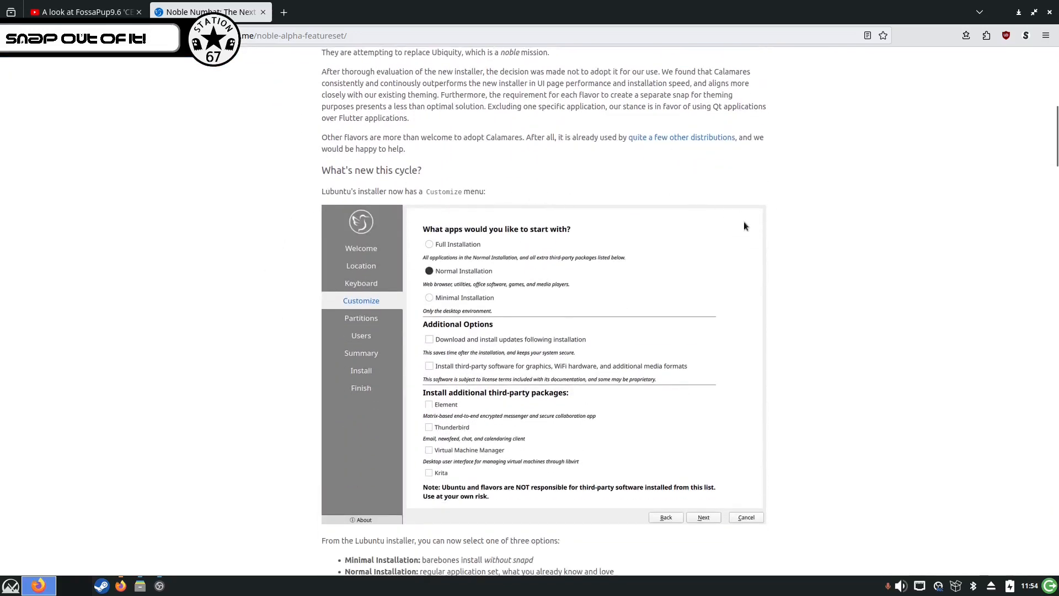
scroll(down, 3)
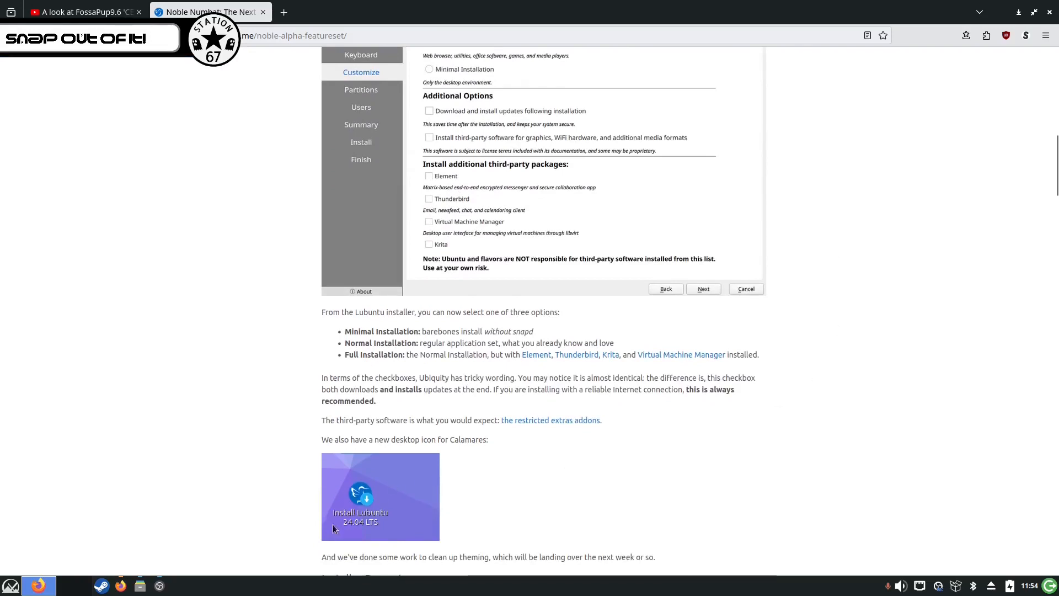
mouse_move(360, 502)
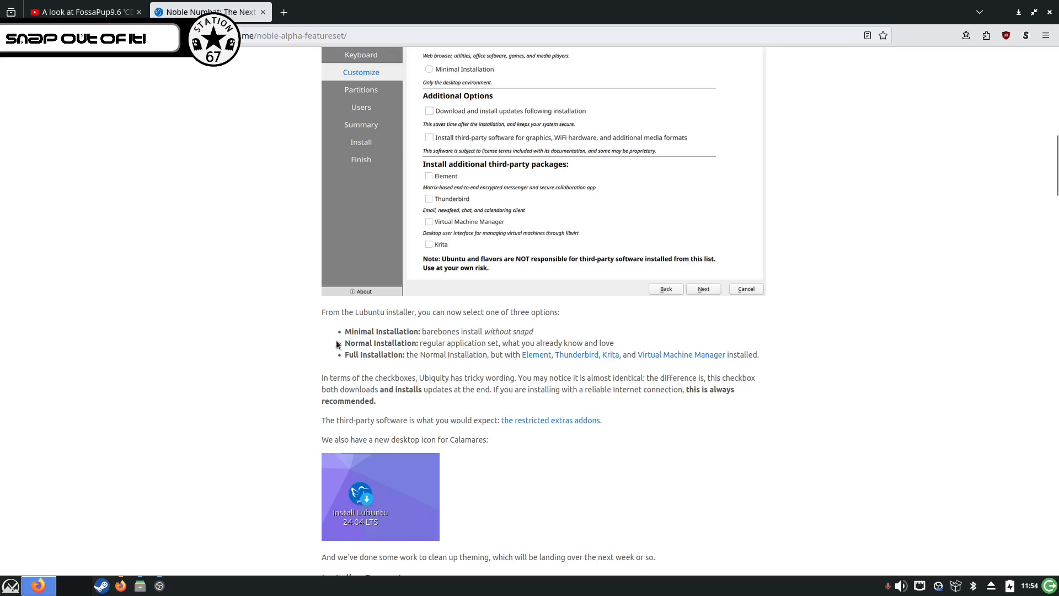
mouse_move(344, 331)
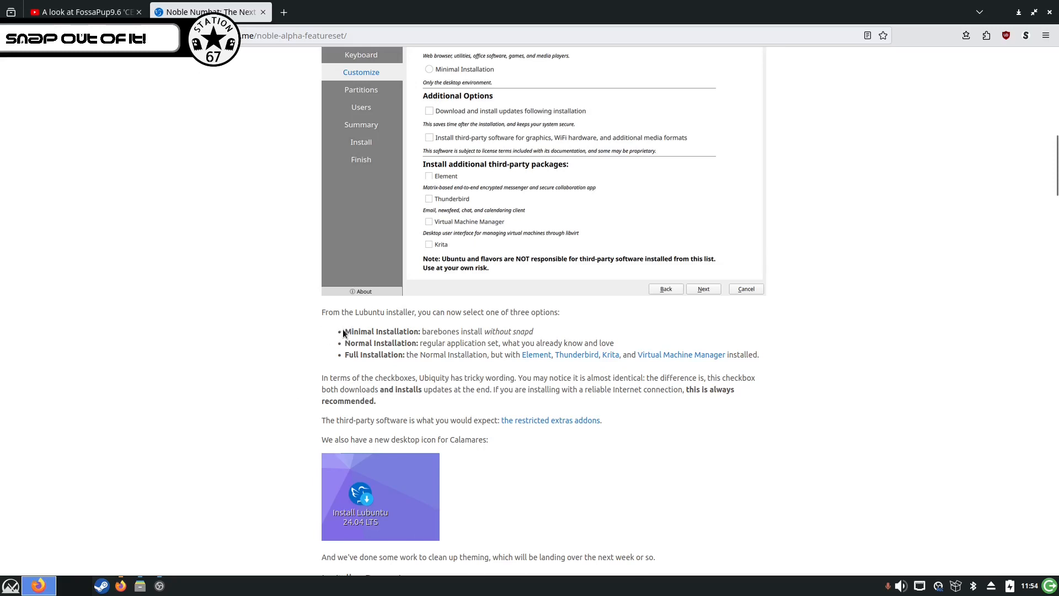
drag(344, 331, 472, 331)
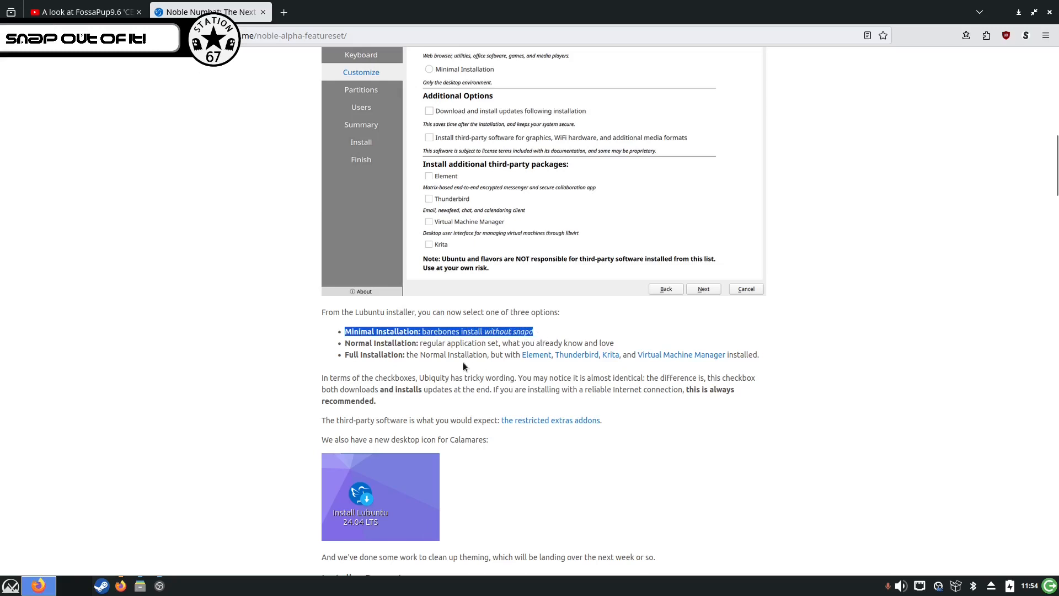
mouse_move(500, 353)
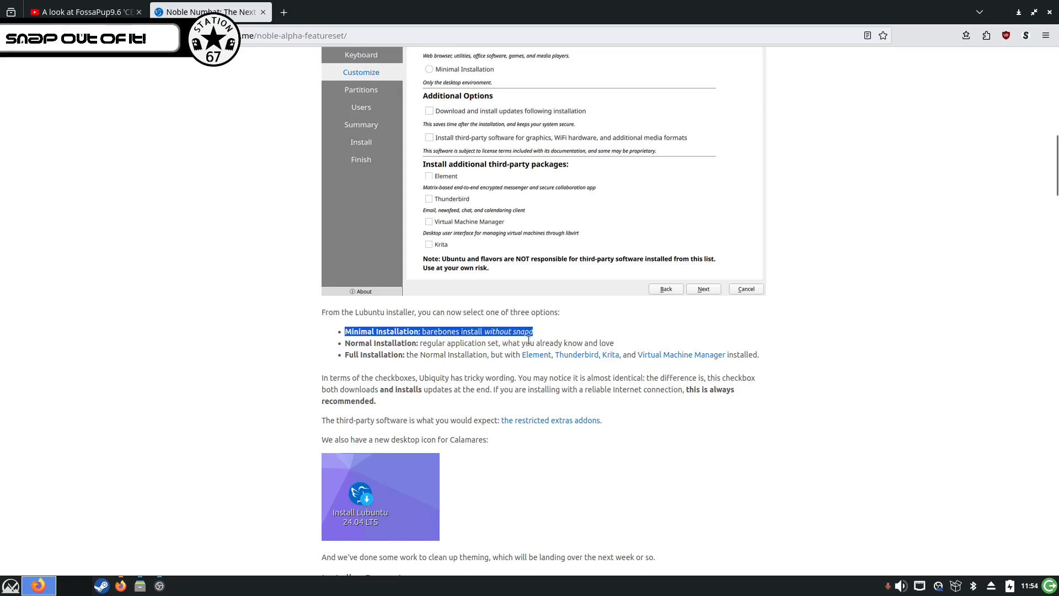
click(542, 331)
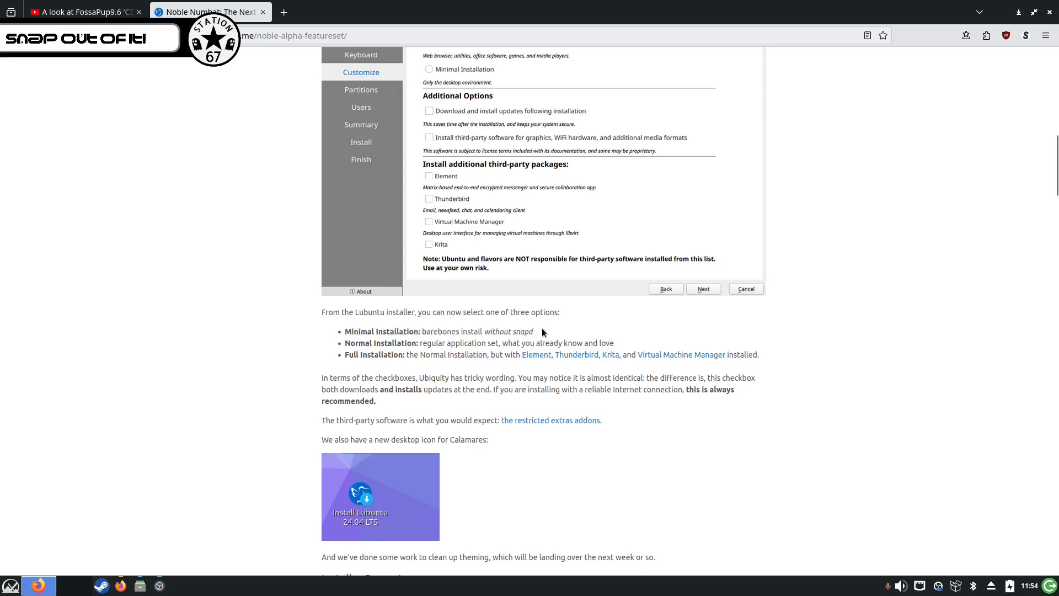
mouse_move(541, 331)
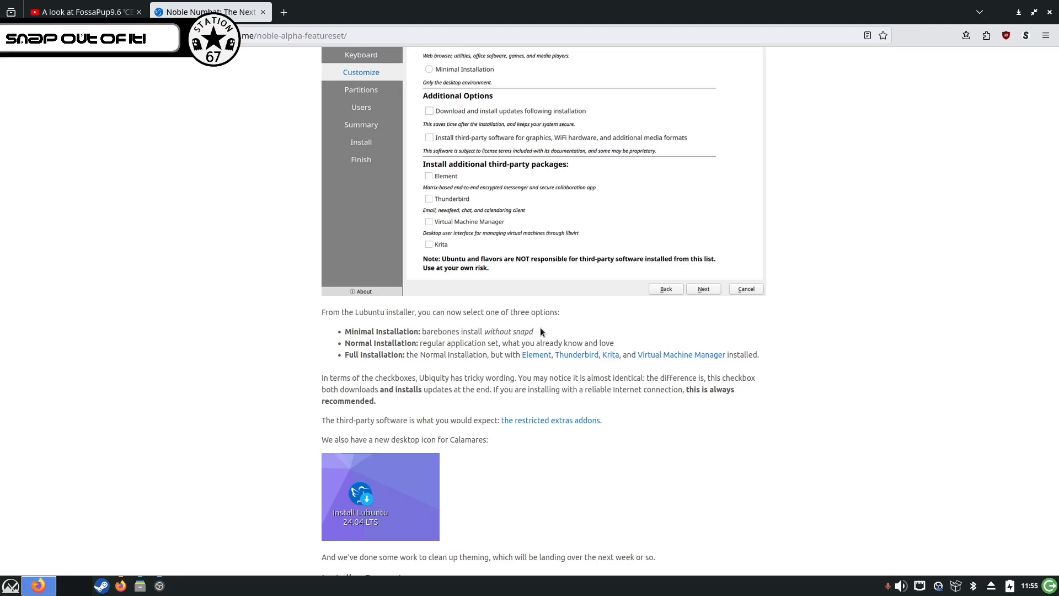
mouse_move(491, 336)
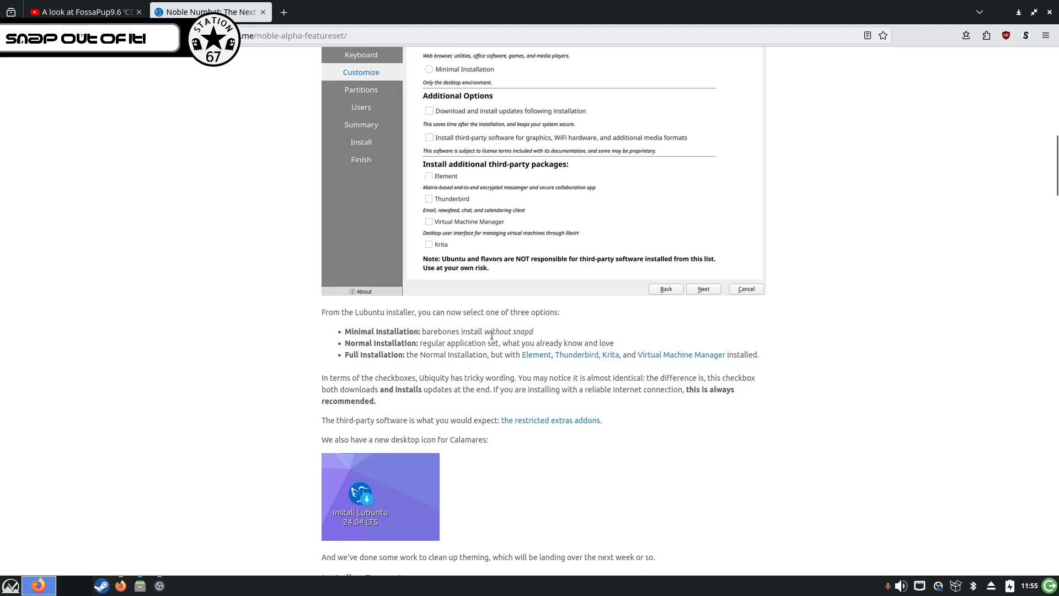
Select the italic 'without snapd' text under Minimal Installation
drag(485, 331, 513, 343)
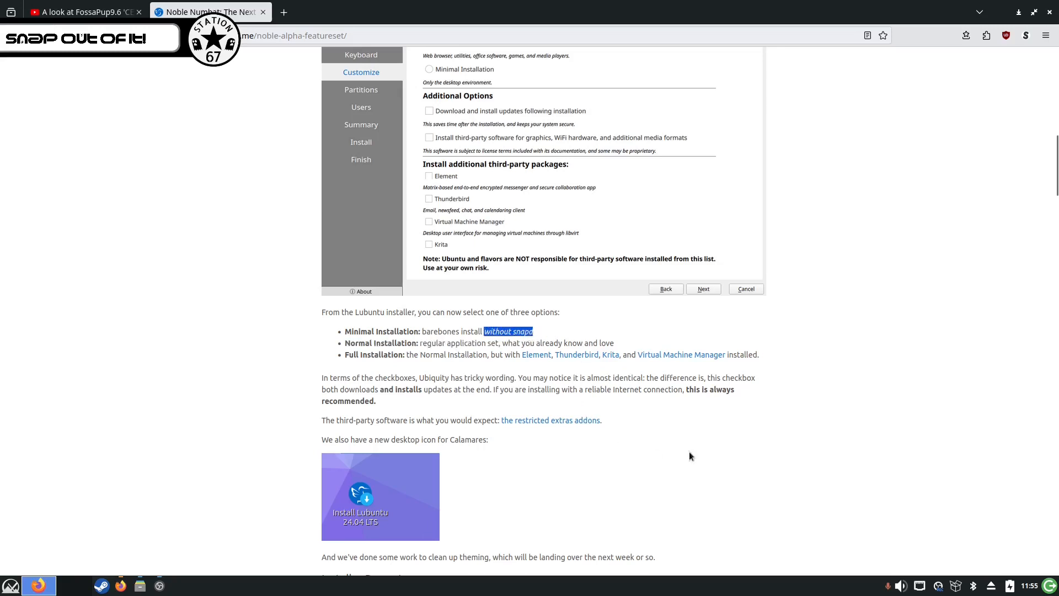
mouse_move(699, 446)
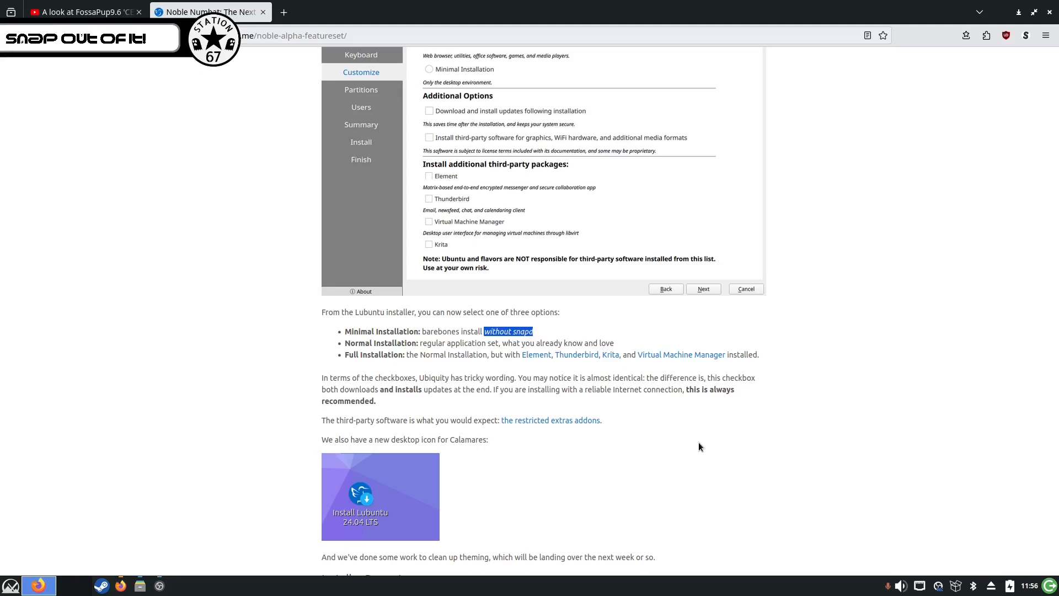
mouse_move(484, 366)
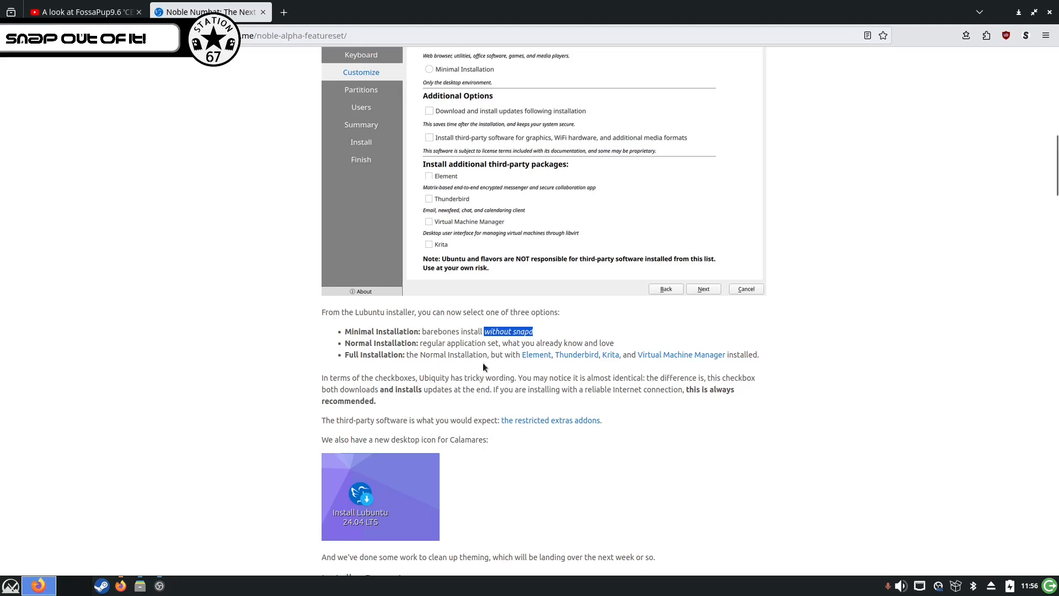
mouse_move(534, 336)
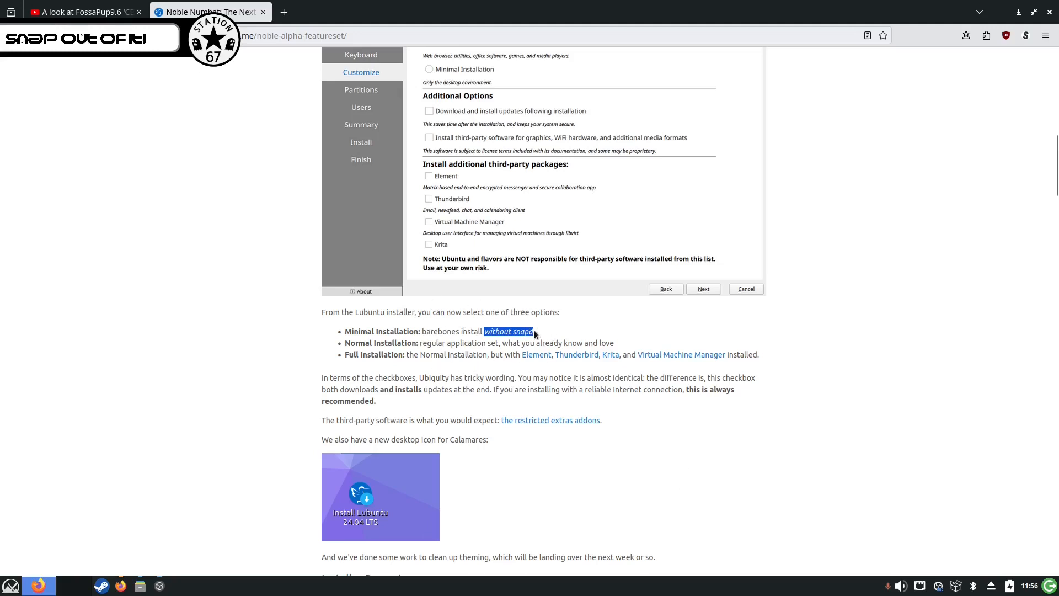
mouse_move(284, 377)
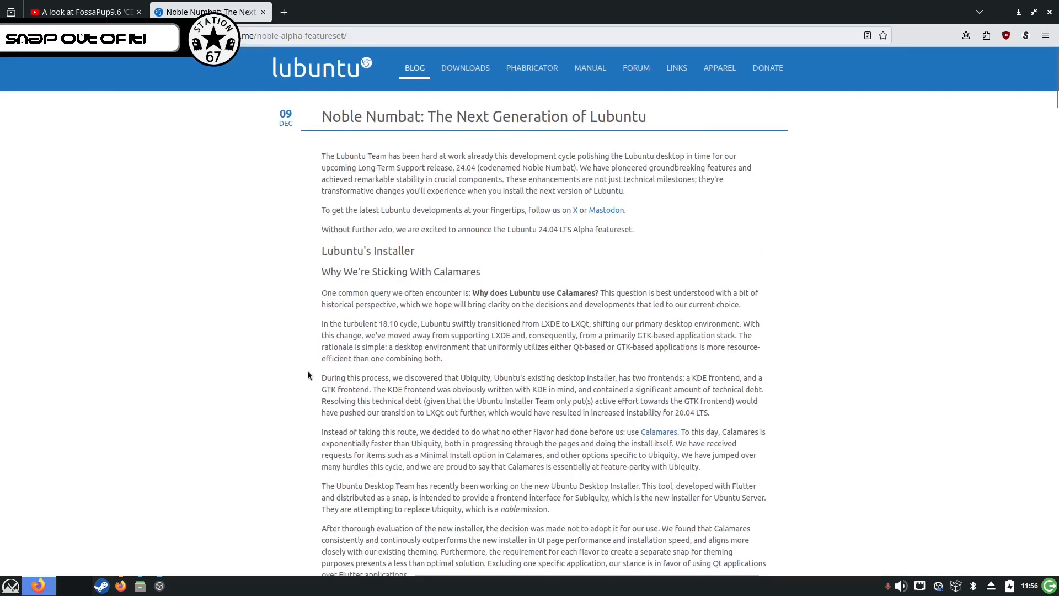
Scroll back down to the installer options with 'without snapd' highlighted
scroll(down, 3)
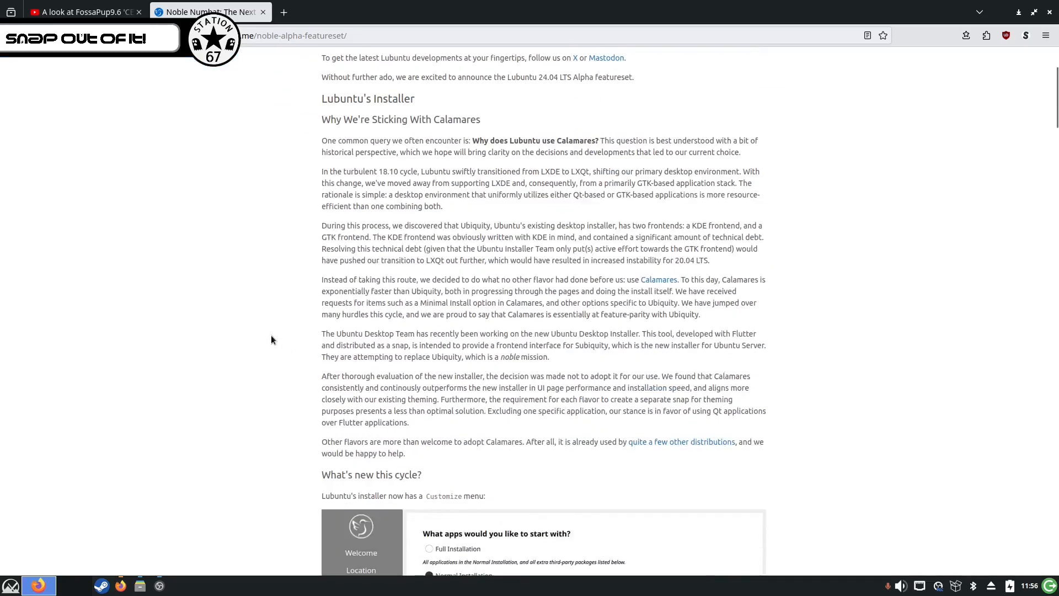
scroll(down, 3)
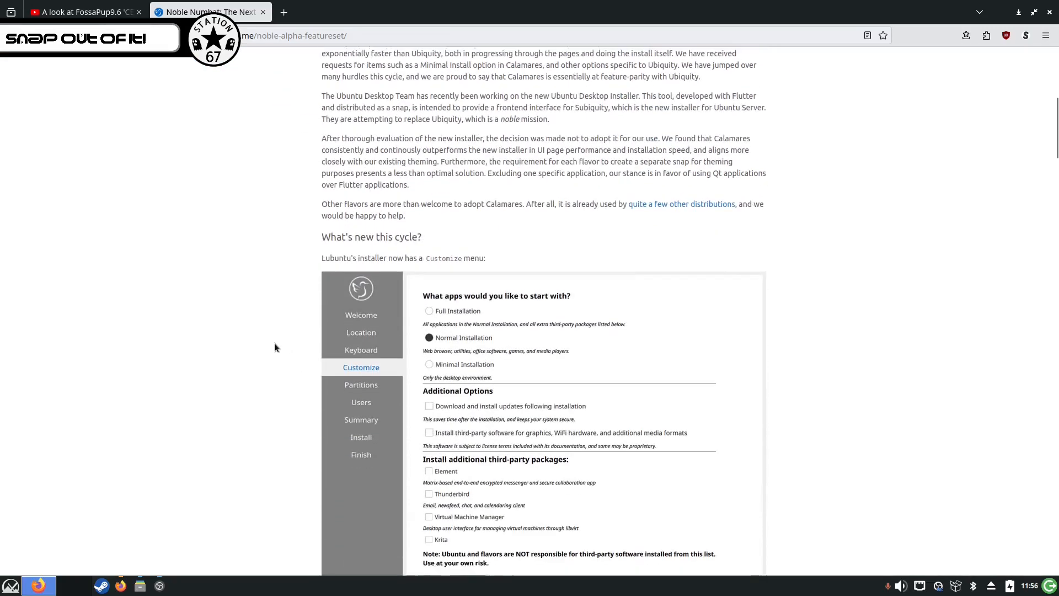
scroll(down, 3)
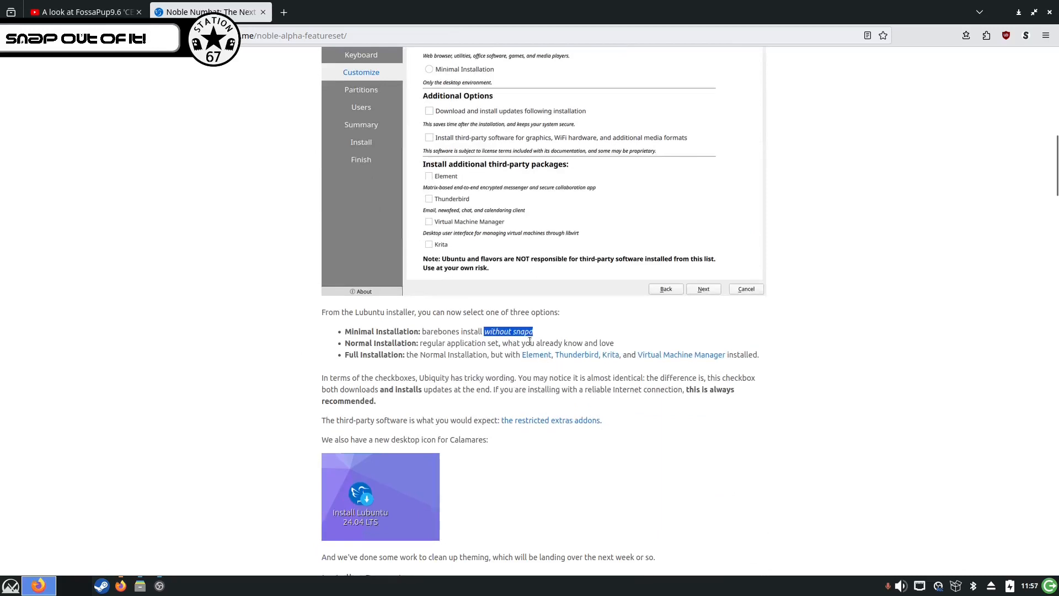